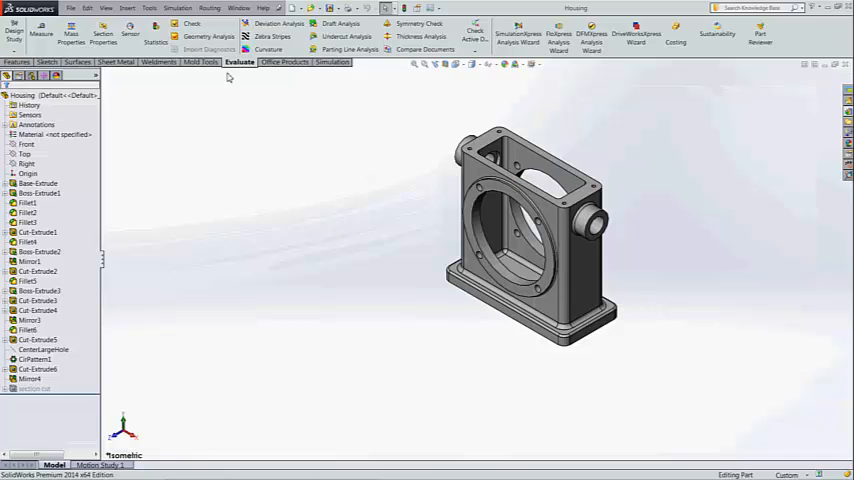
mouse_move(242, 78)
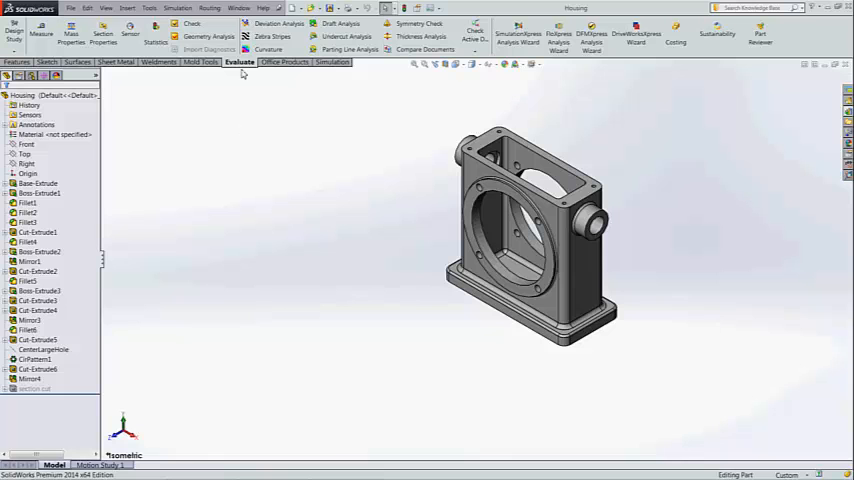
mouse_move(131, 33)
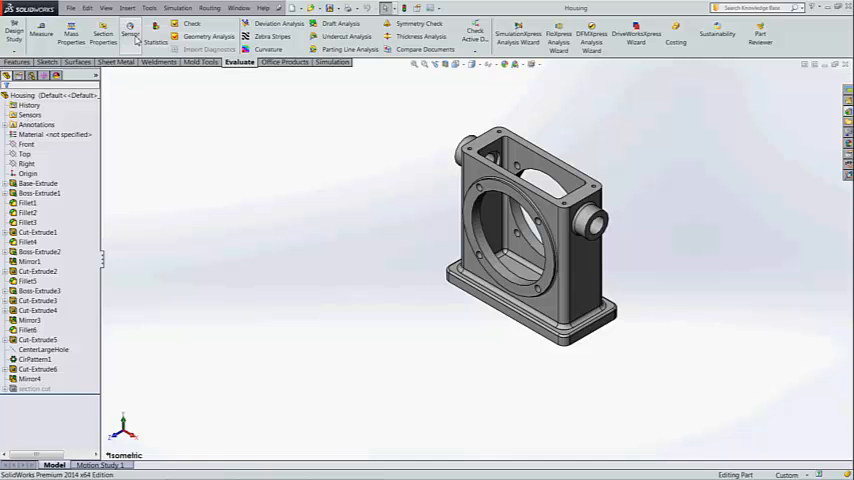
Step: Preview a Mass Properties sensor, then assign AISI 304 to the housing from the Material menu
click(131, 33)
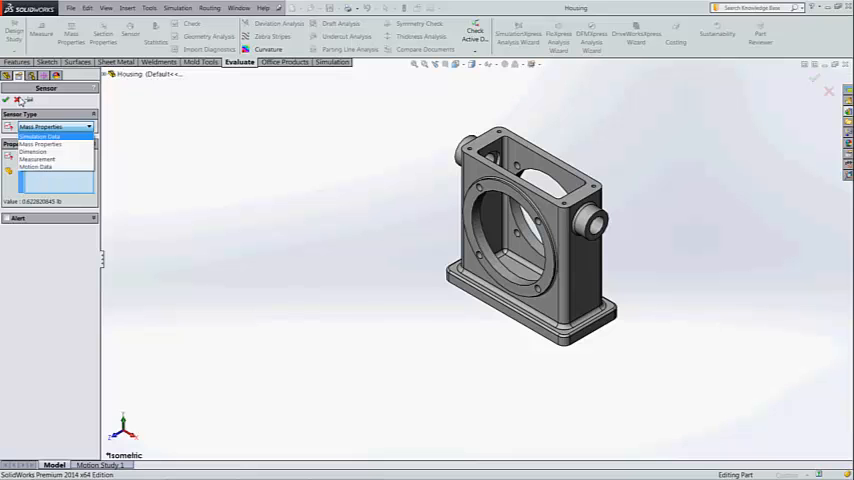
click(48, 144)
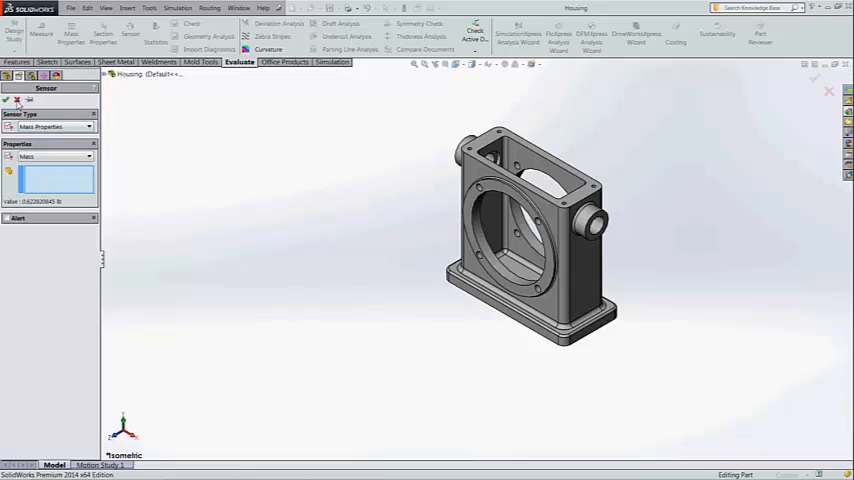
right_click(45, 135)
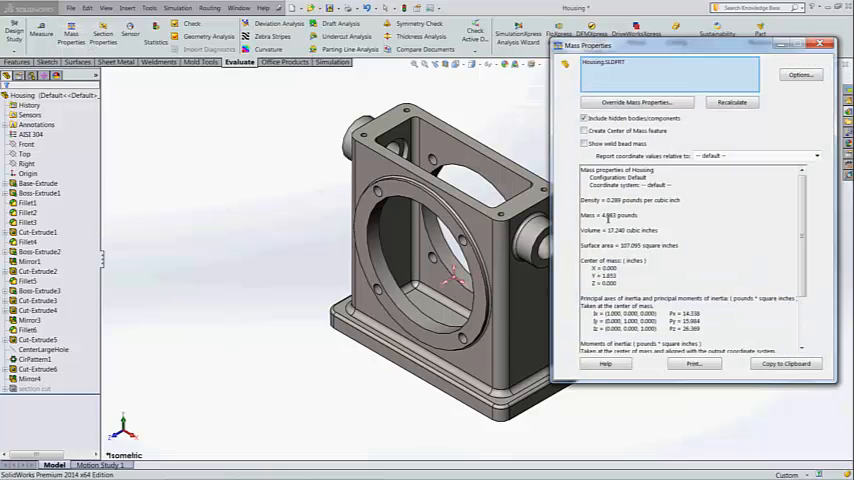
Step: Review the density, mass (about 4.86 lb) and volume lines, then close the report
drag(583, 200, 660, 230)
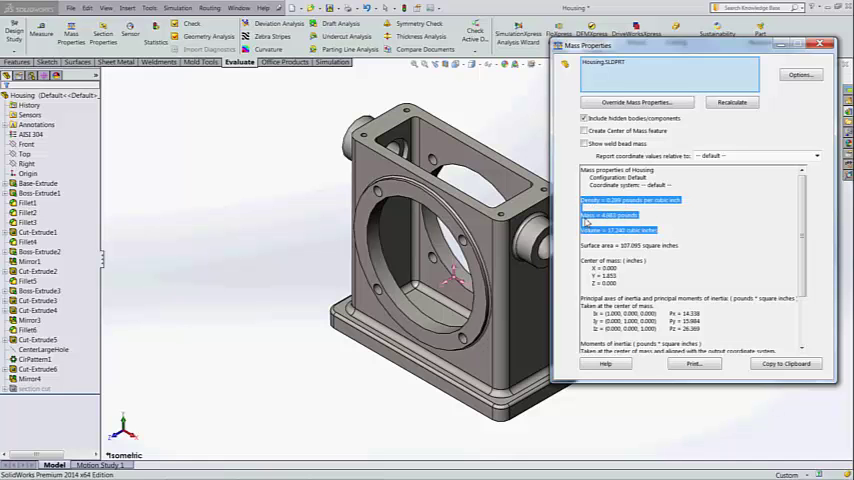
mouse_move(706, 246)
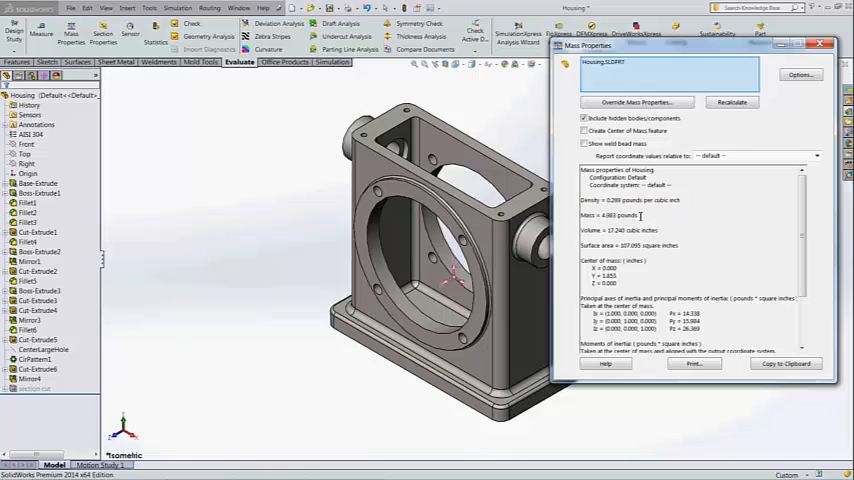
double_click(623, 215)
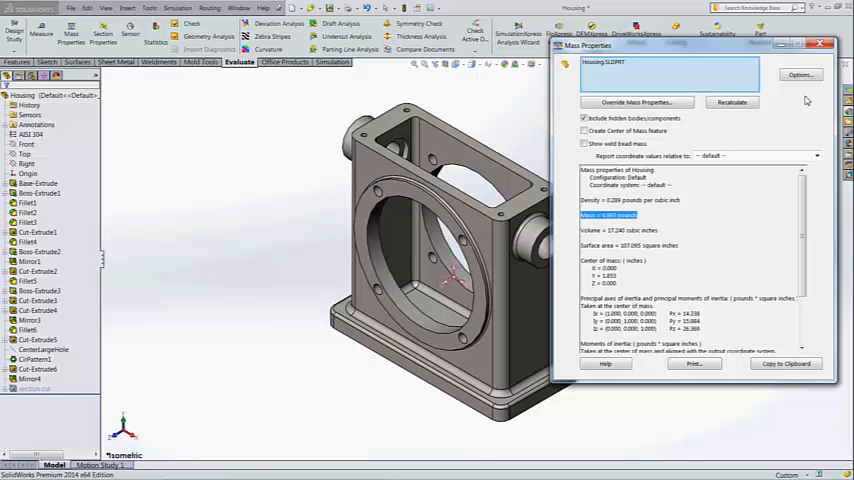
click(830, 46)
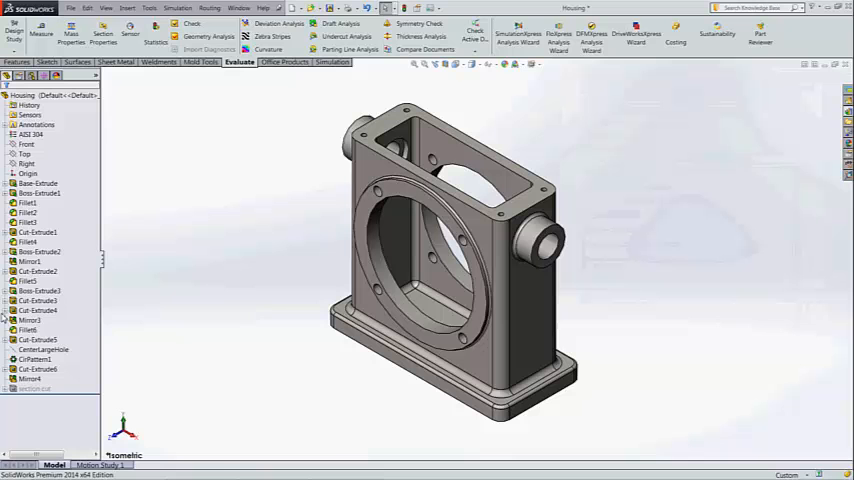
right_click(30, 114)
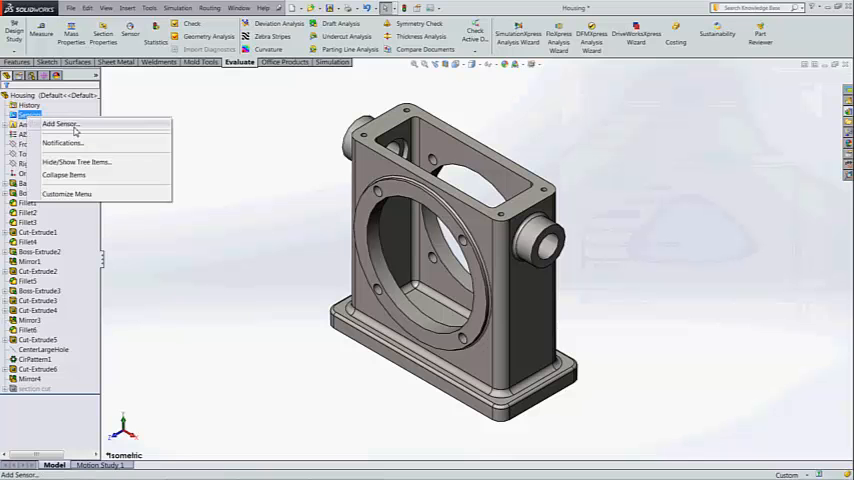
click(60, 123)
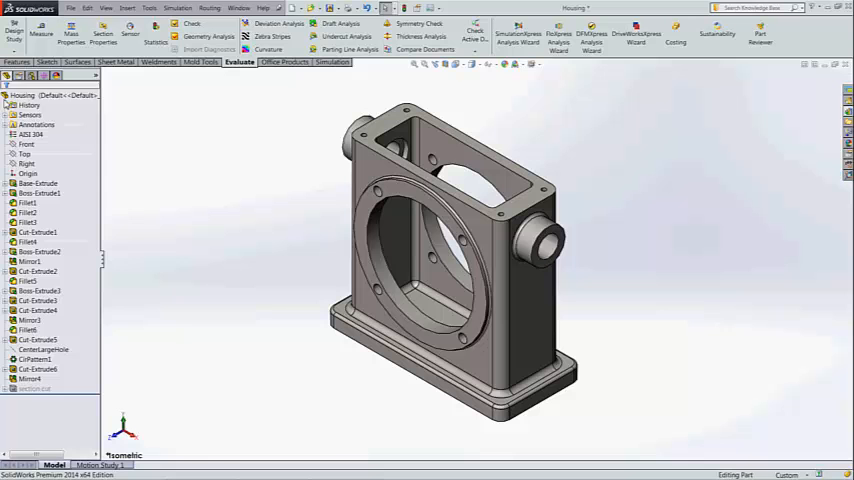
Step: Swap the housing material from AISI 304 to Brass via the favourites list
right_click(30, 134)
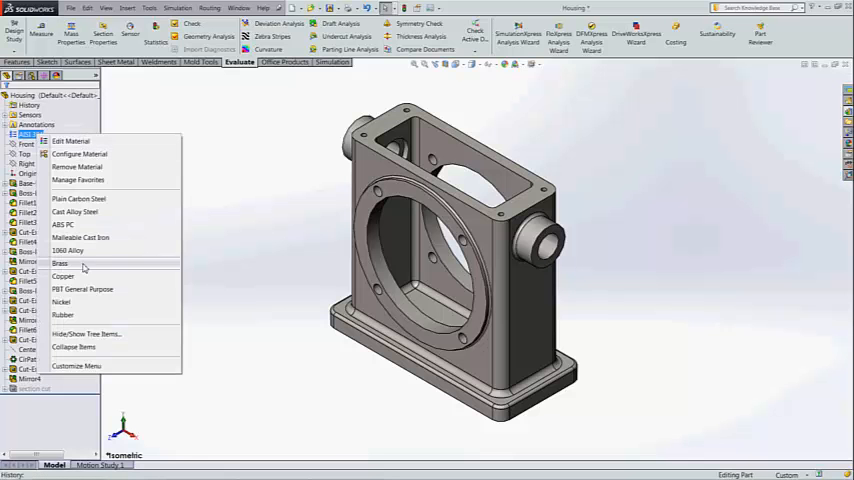
click(62, 276)
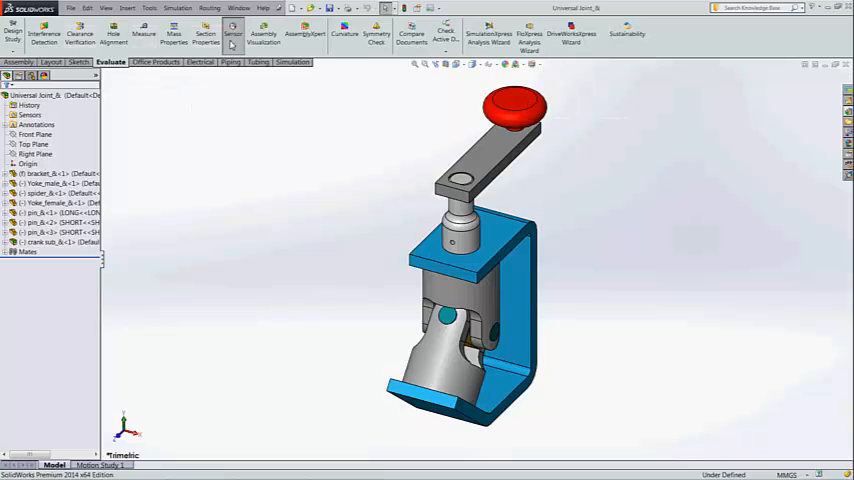
Step: Begin a new assembly sensor from the Evaluate tab and expand its type list
click(236, 35)
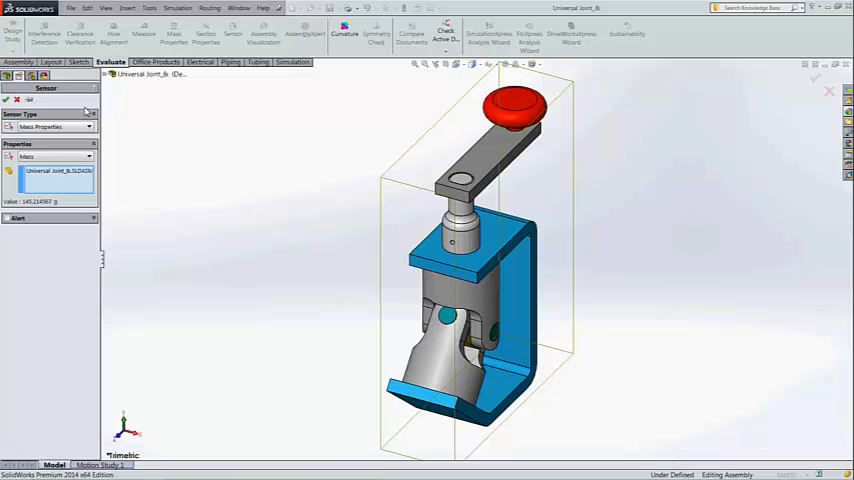
click(88, 128)
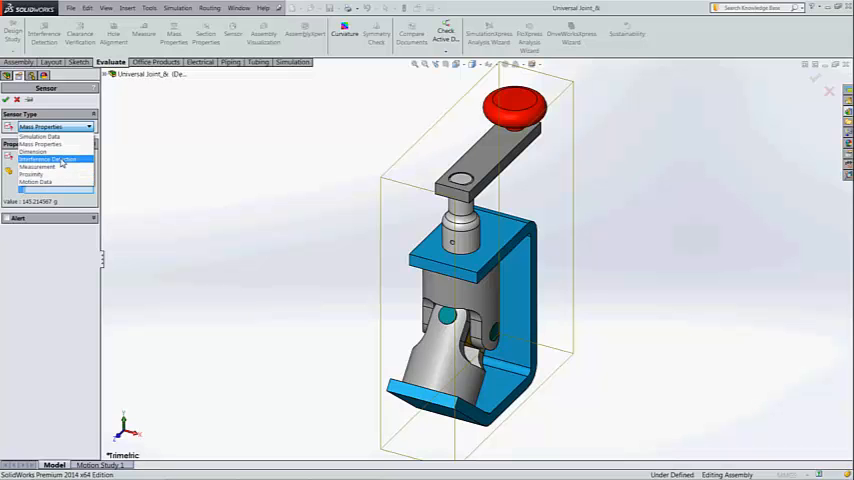
Step: Choose Interference Detection as the Universal Joint sensor's type
click(50, 159)
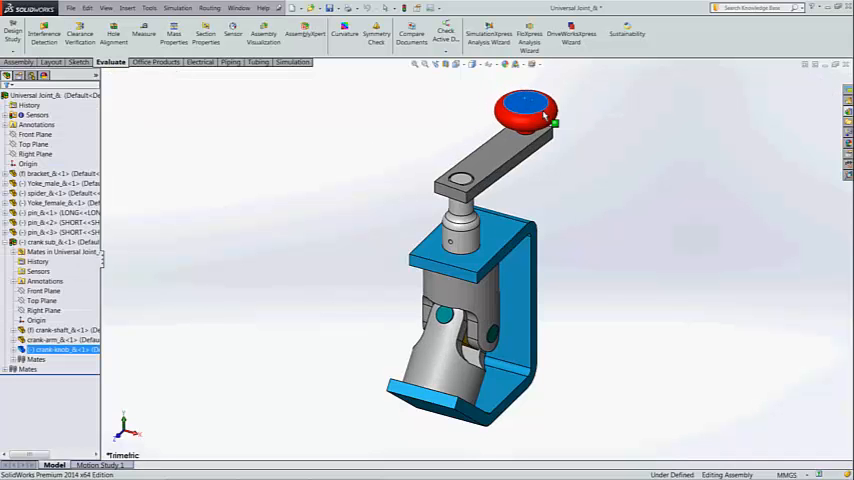
Step: Rotate the crank by its red knob, then run Interference Detection to list Interference1 (~0.775 mm)
drag(527, 110, 578, 158)
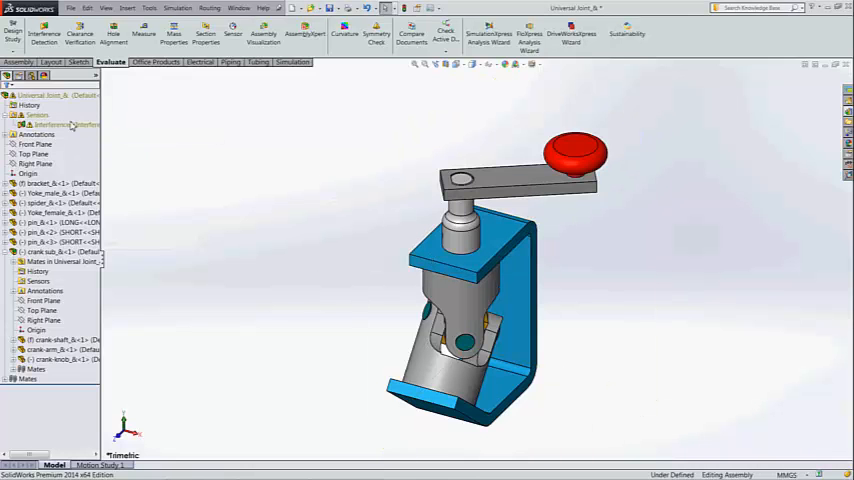
mouse_move(43, 36)
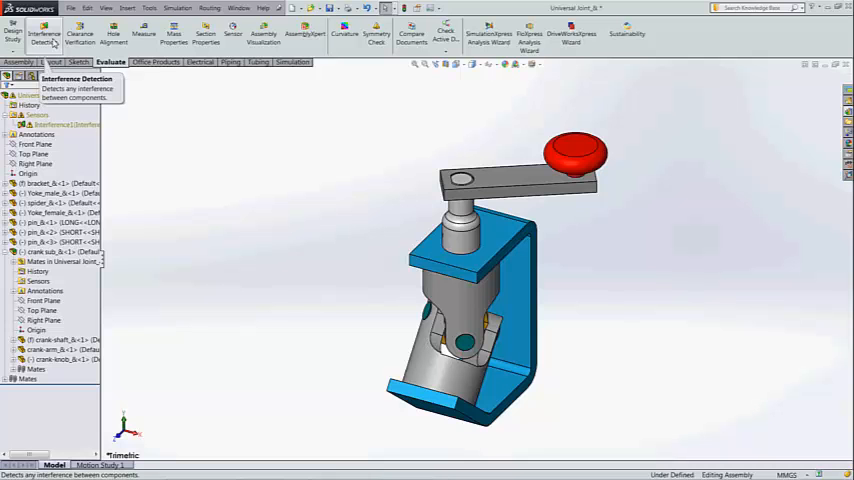
click(43, 38)
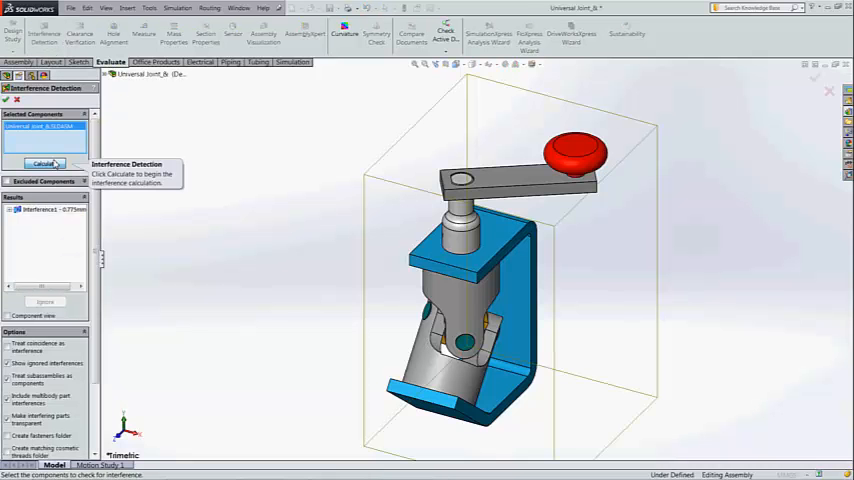